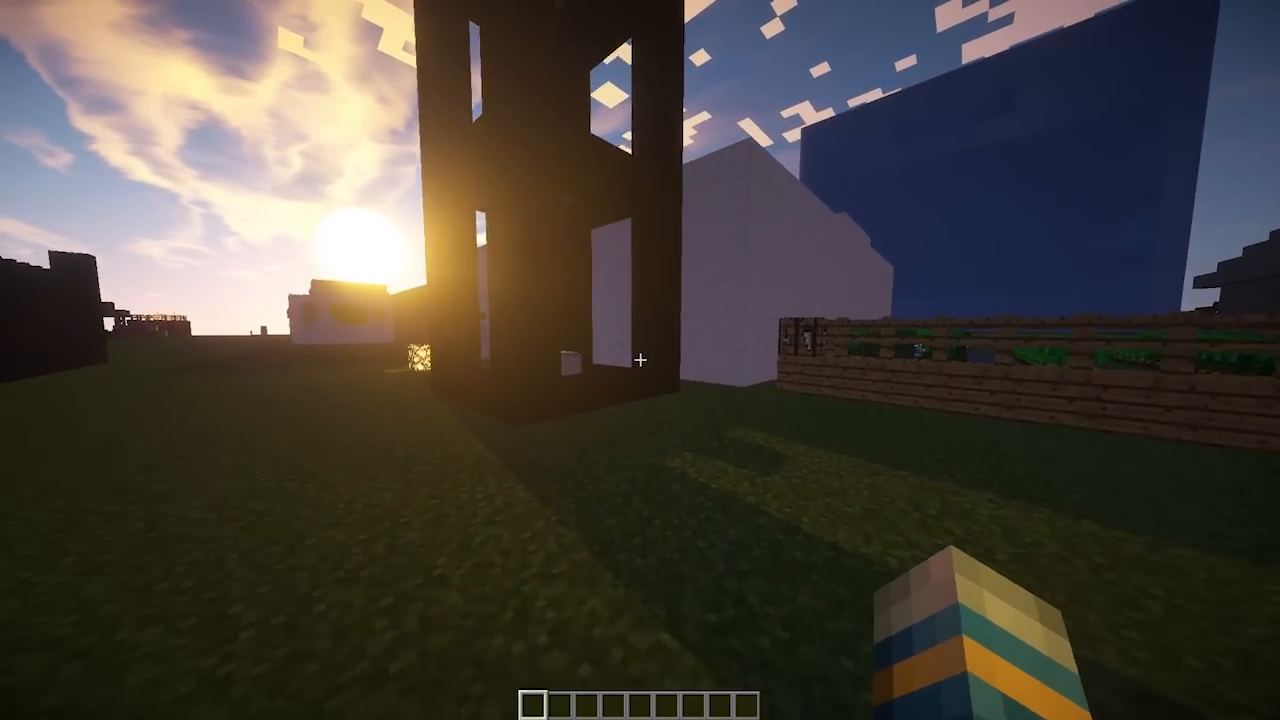
{"action": "mouse_move", "coordinate": [640, 360]}
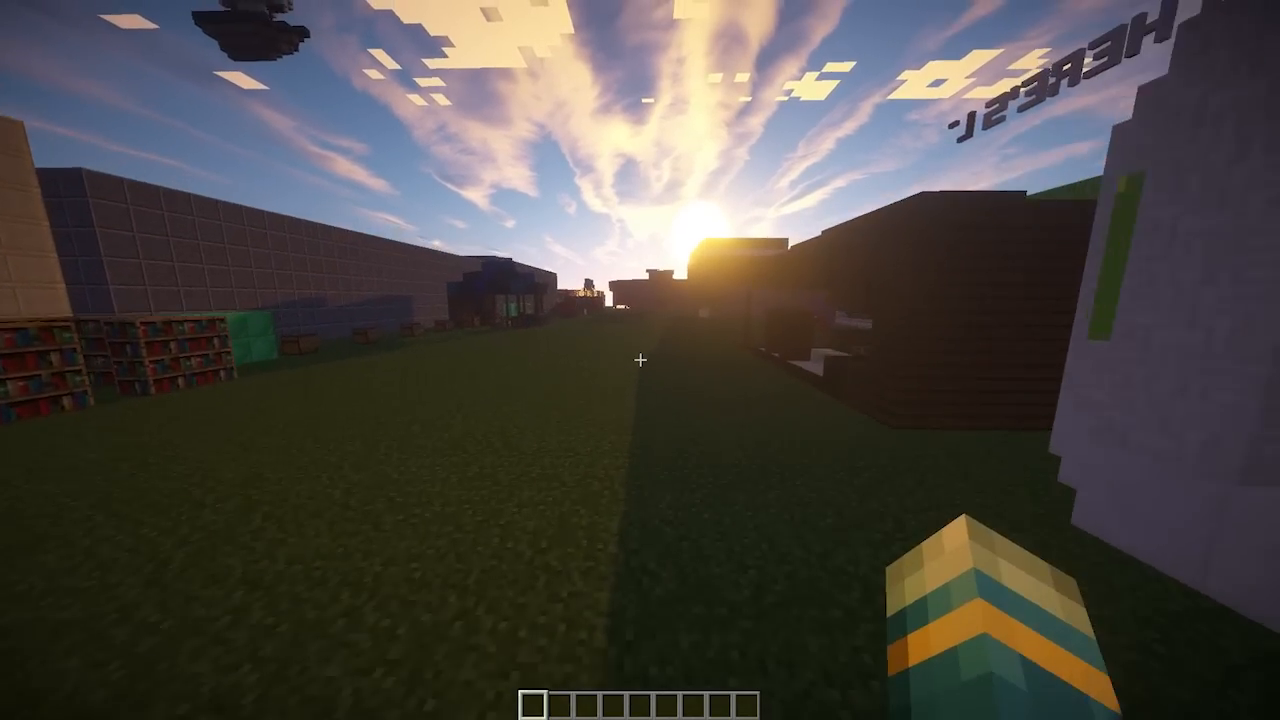
{"action": "mouse_move", "coordinate": [640, 360]}
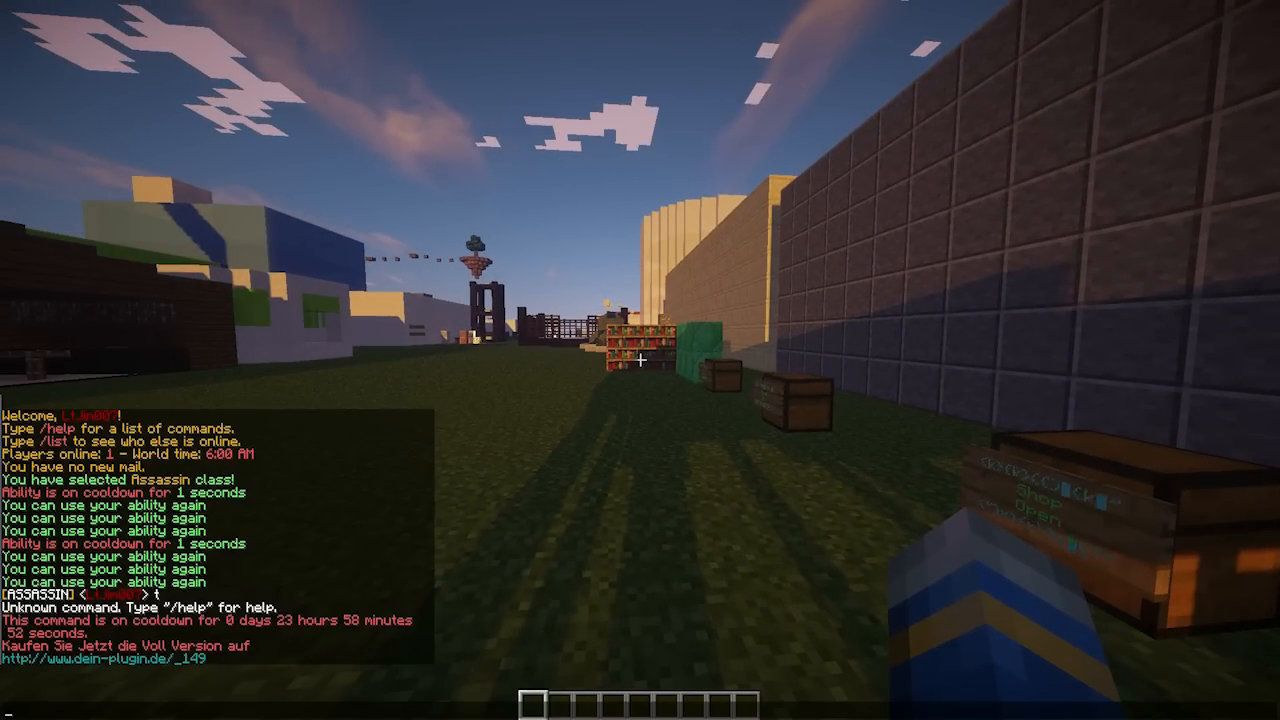
Post the stray chat message 'sd.js', then type /class in chat.
{"action": "type", "text": "sd.js"}
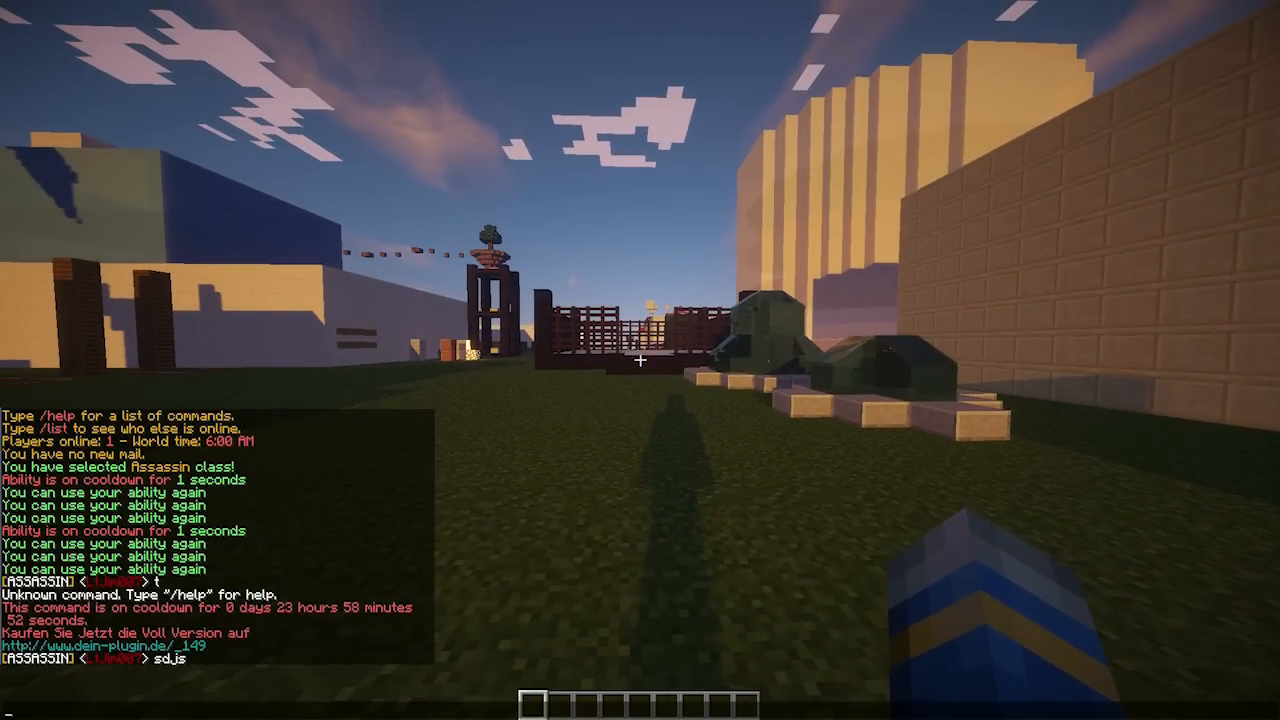
{"action": "type", "text": "/clas"}
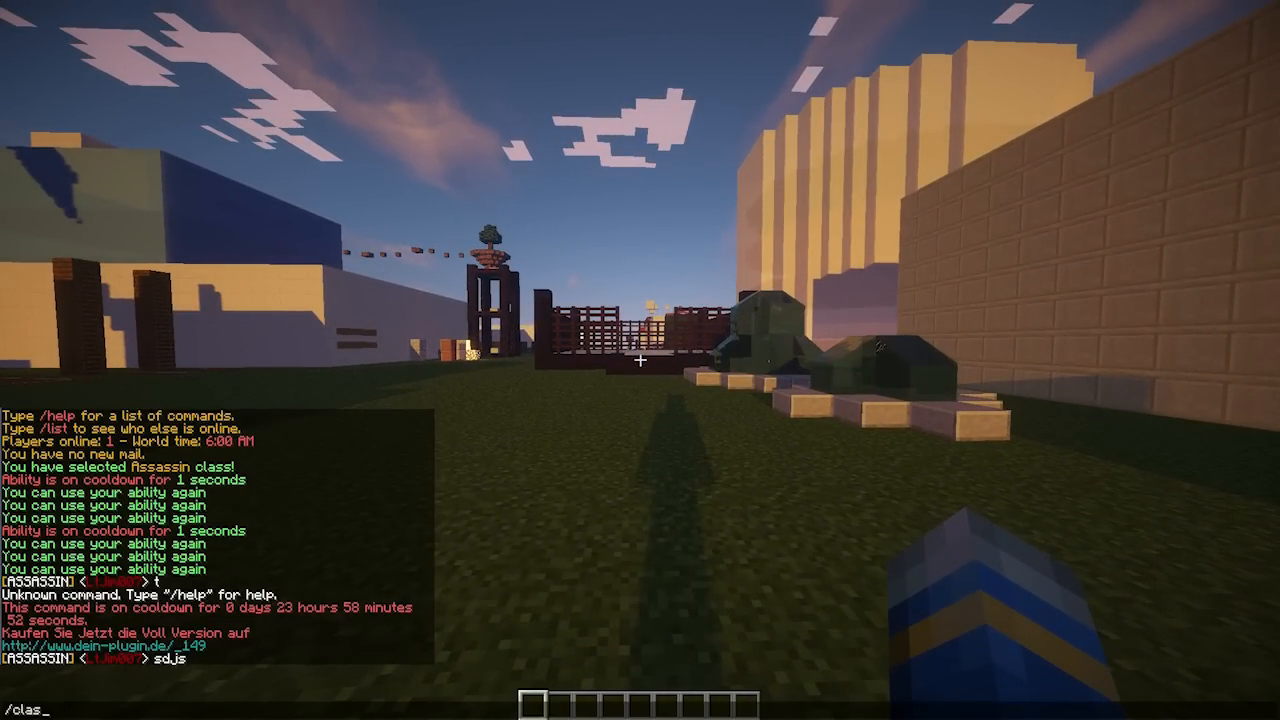
{"action": "type", "text": "s"}
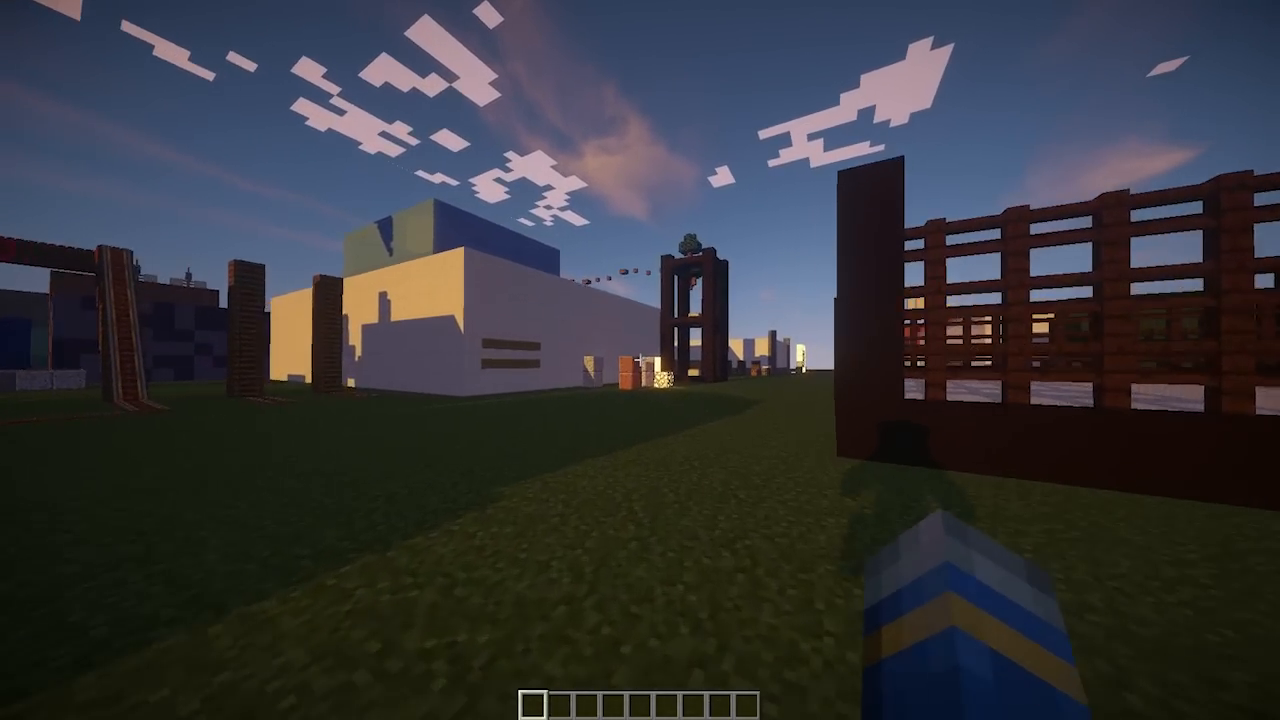
{"action": "mouse_move", "coordinate": [640, 360]}
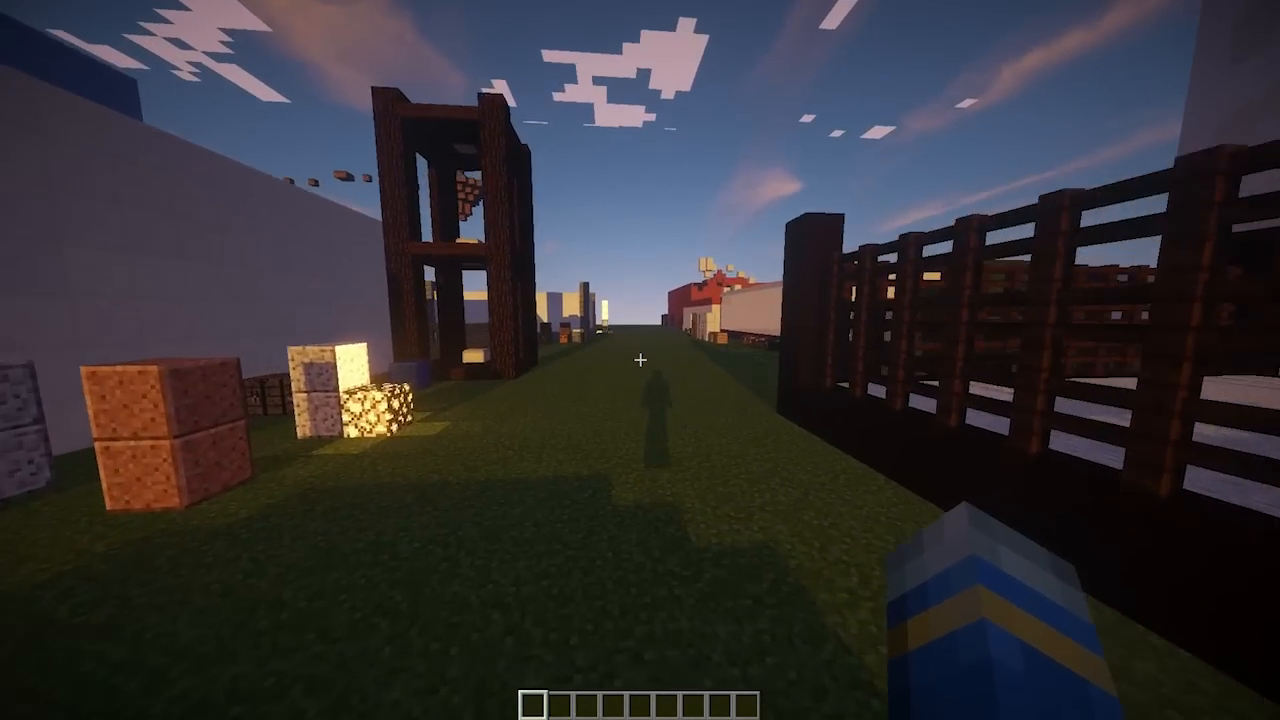
Leave Minecraft for the server's plugins/Classes folder in File Explorer.
{"action": "key", "text": "w"}
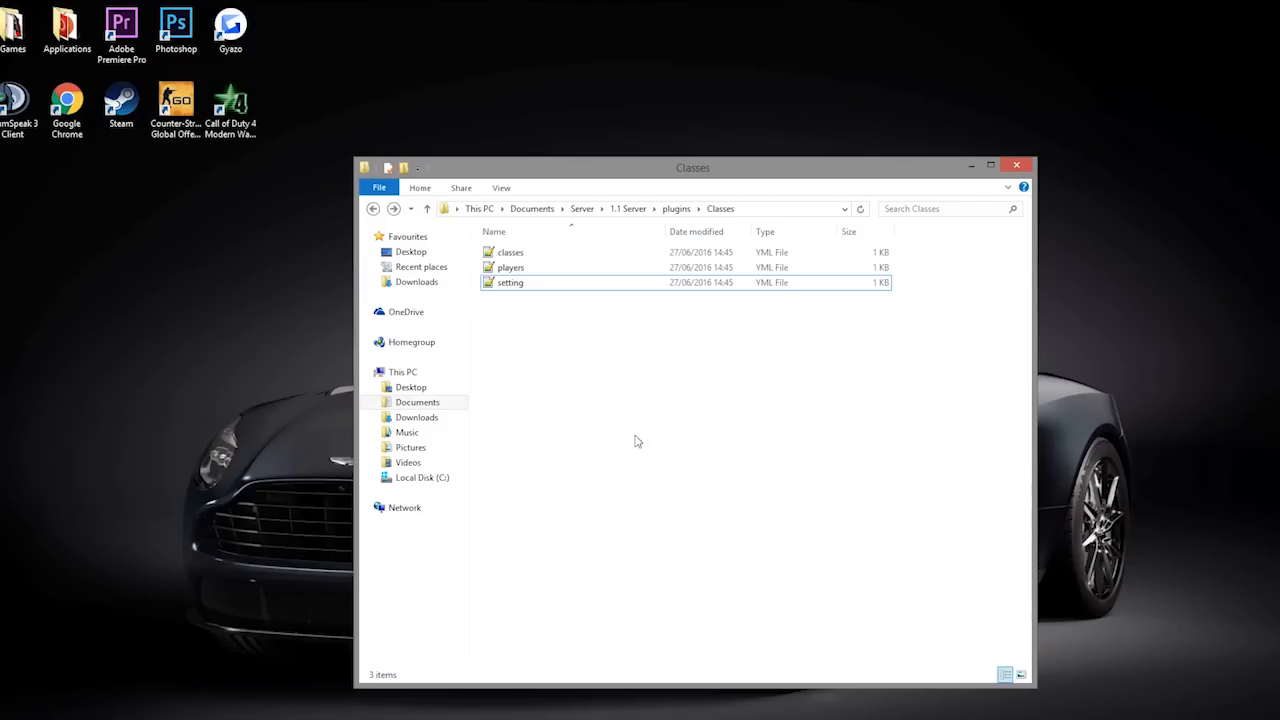
Open players.yml and then setting.yml from the Classes folder in Notepad++.
{"action": "left_click", "coordinate": [512, 282]}
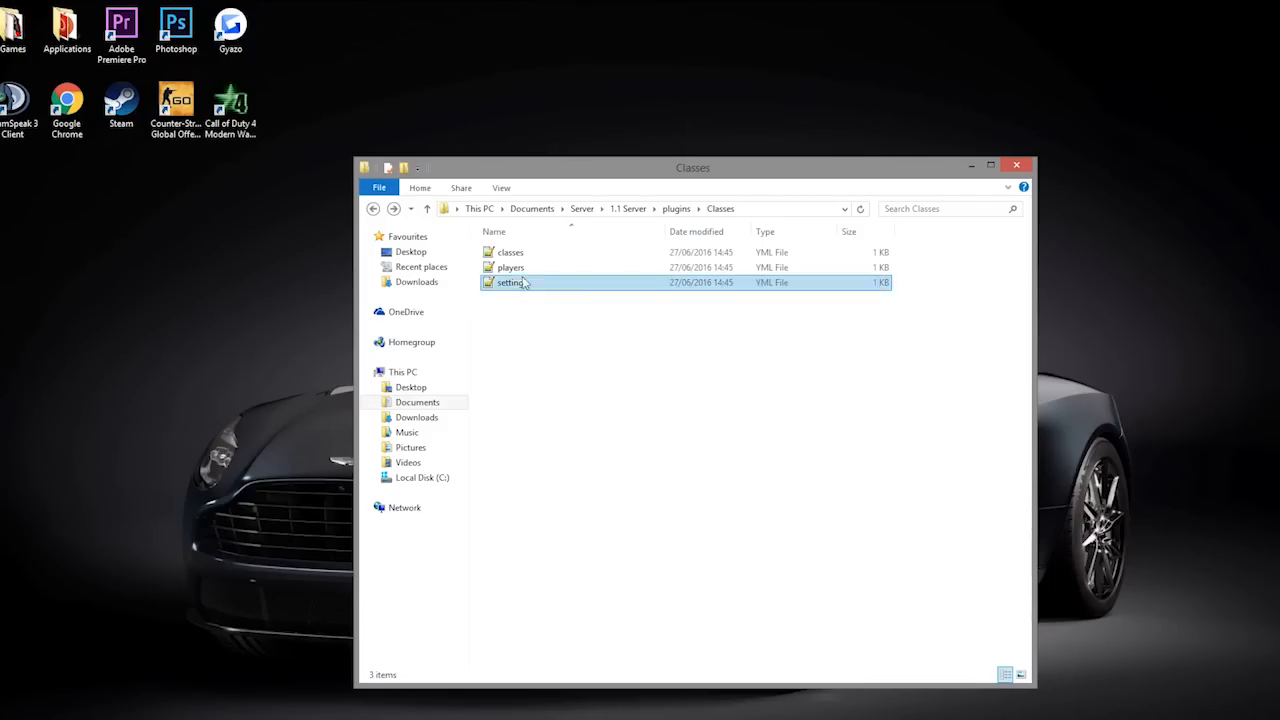
{"action": "left_click", "coordinate": [513, 267]}
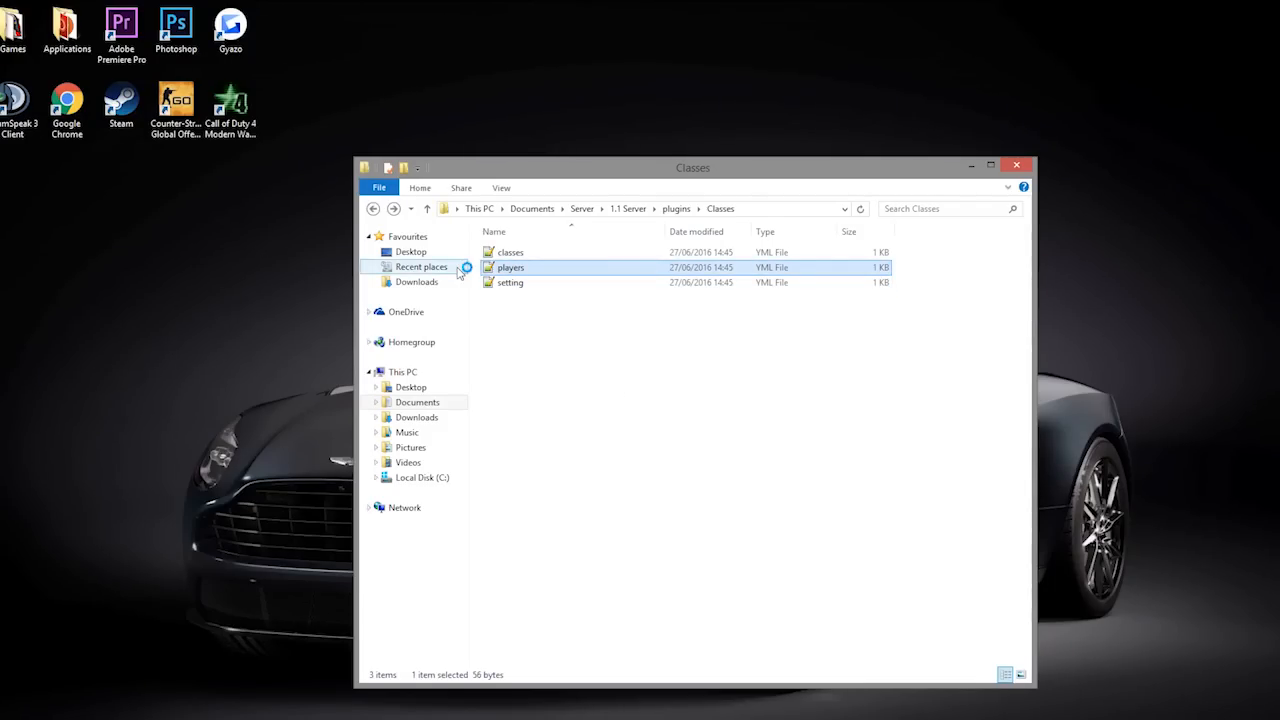
{"action": "double_click", "coordinate": [512, 267]}
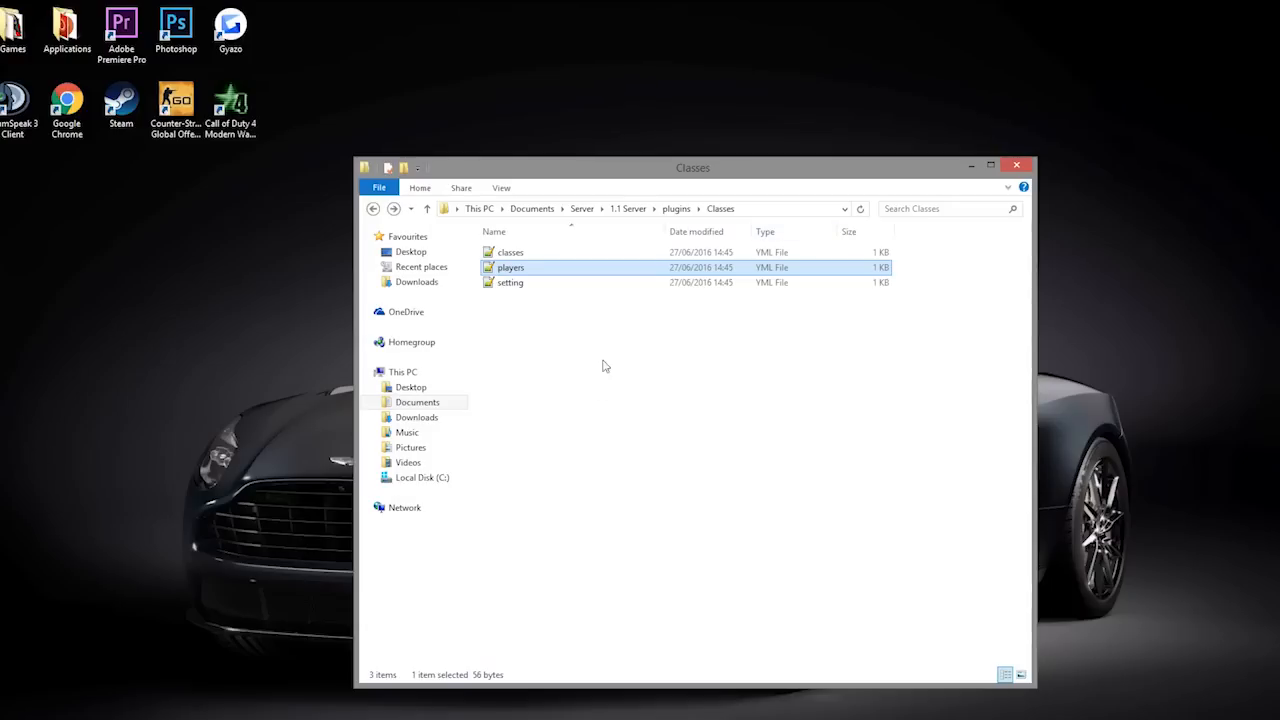
{"action": "left_click", "coordinate": [510, 282]}
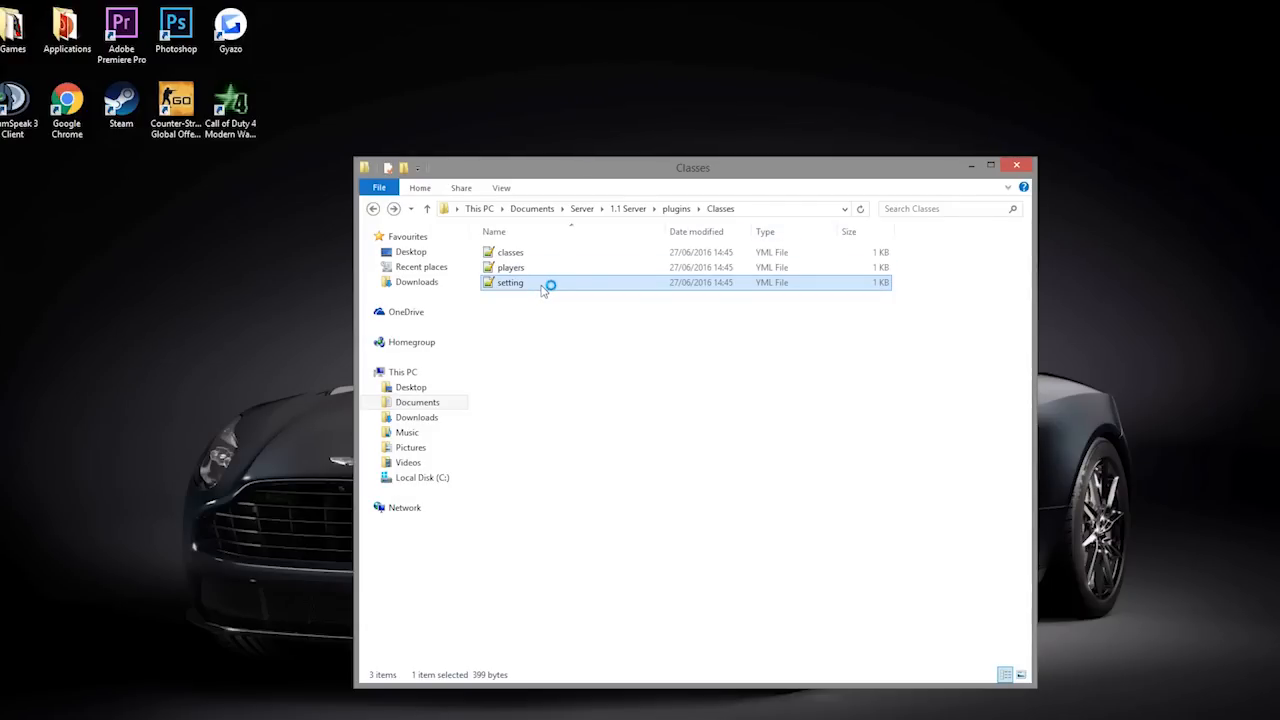
{"action": "double_click", "coordinate": [509, 282]}
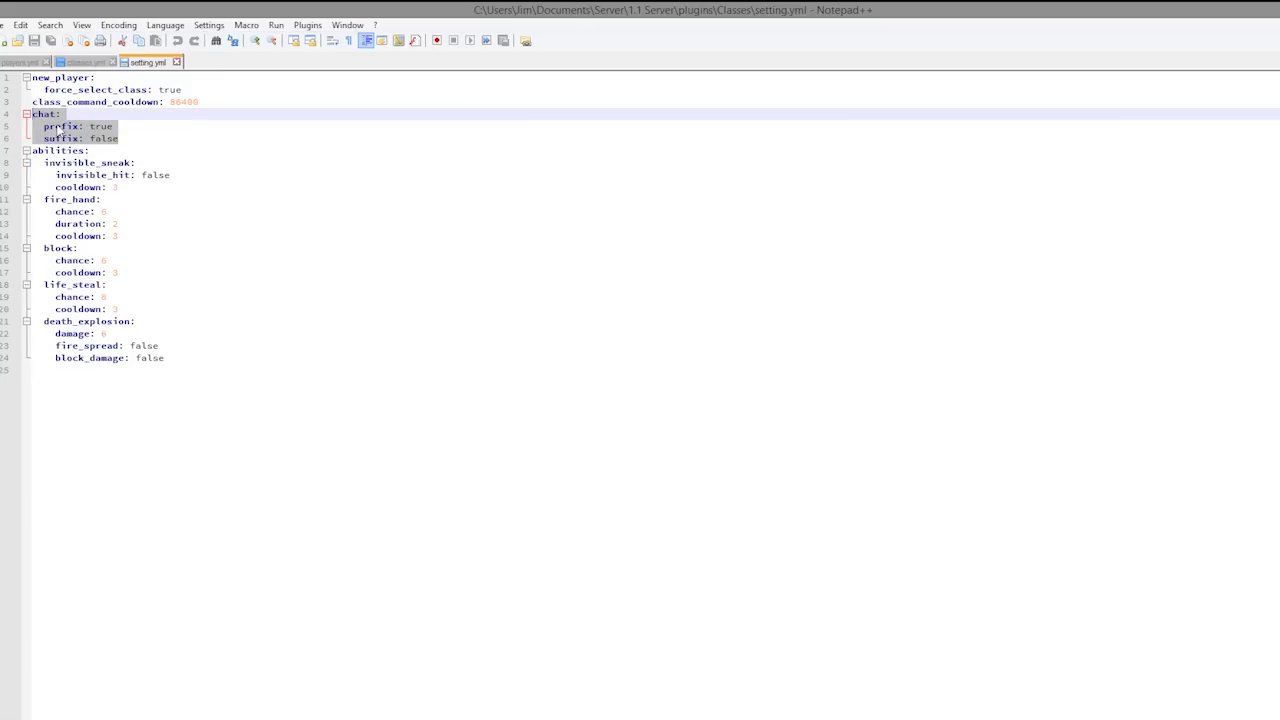
Review setting.yml's chat prefix/suffix, fire_hand, block and life_steal sections, then close Notepad++.
{"action": "left_click", "coordinate": [120, 138]}
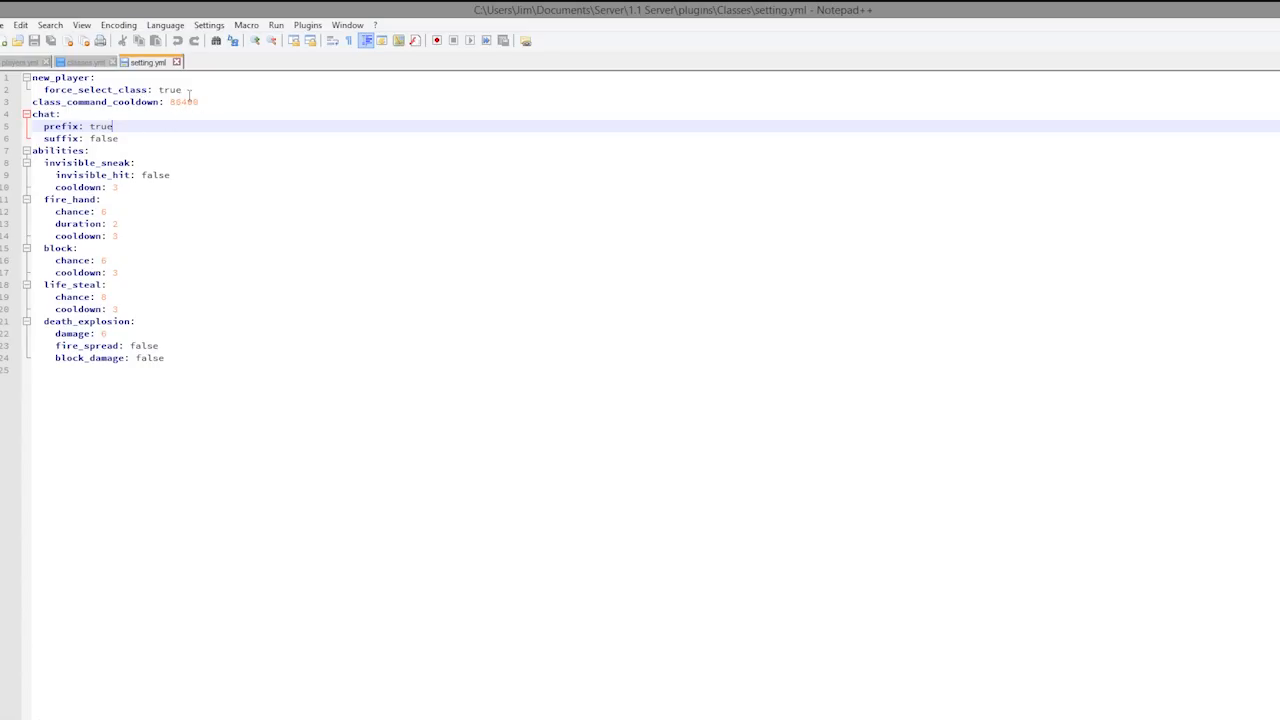
{"action": "mouse_move", "coordinate": [106, 199]}
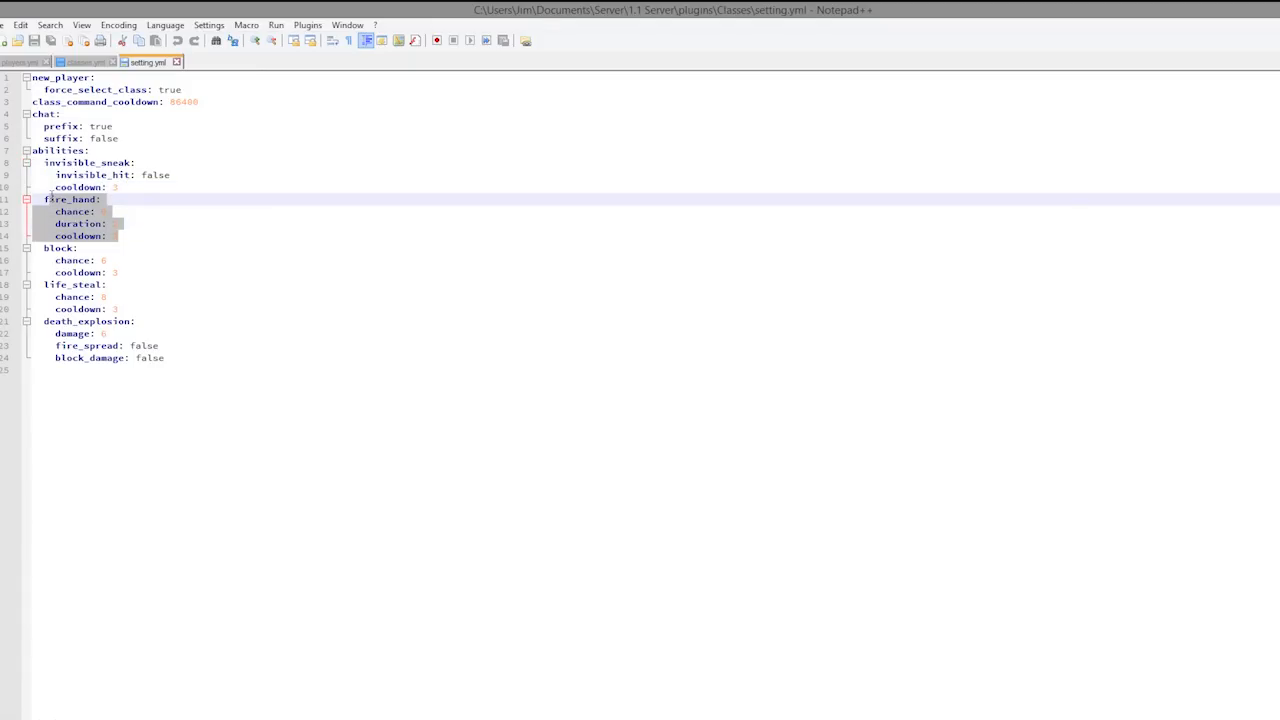
{"action": "left_click", "coordinate": [116, 211]}
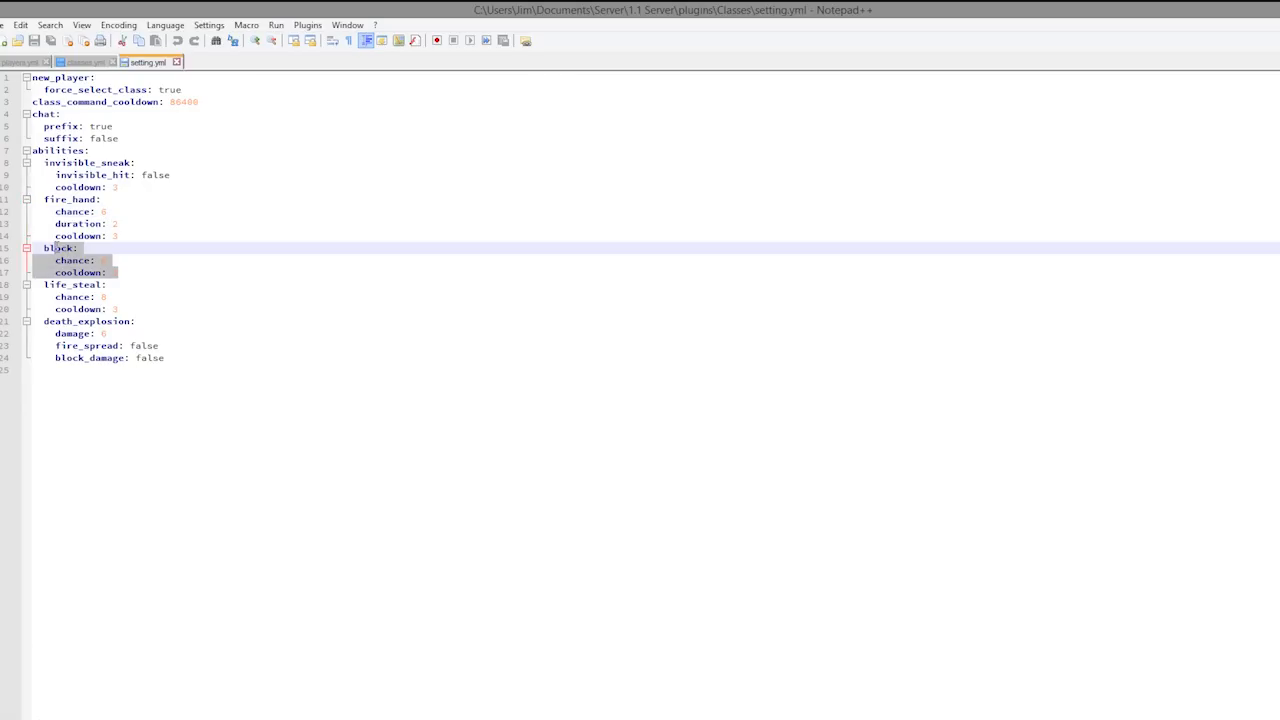
{"action": "left_click", "coordinate": [118, 308]}
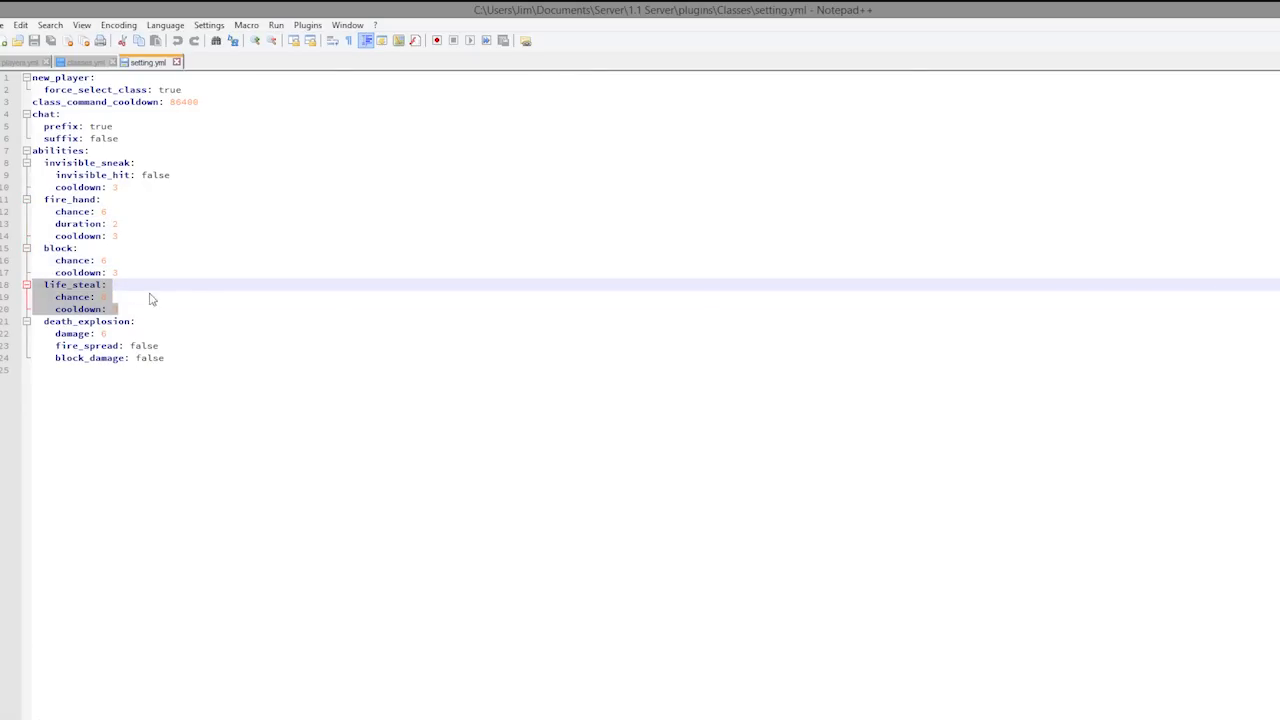
{"action": "left_click", "coordinate": [185, 345]}
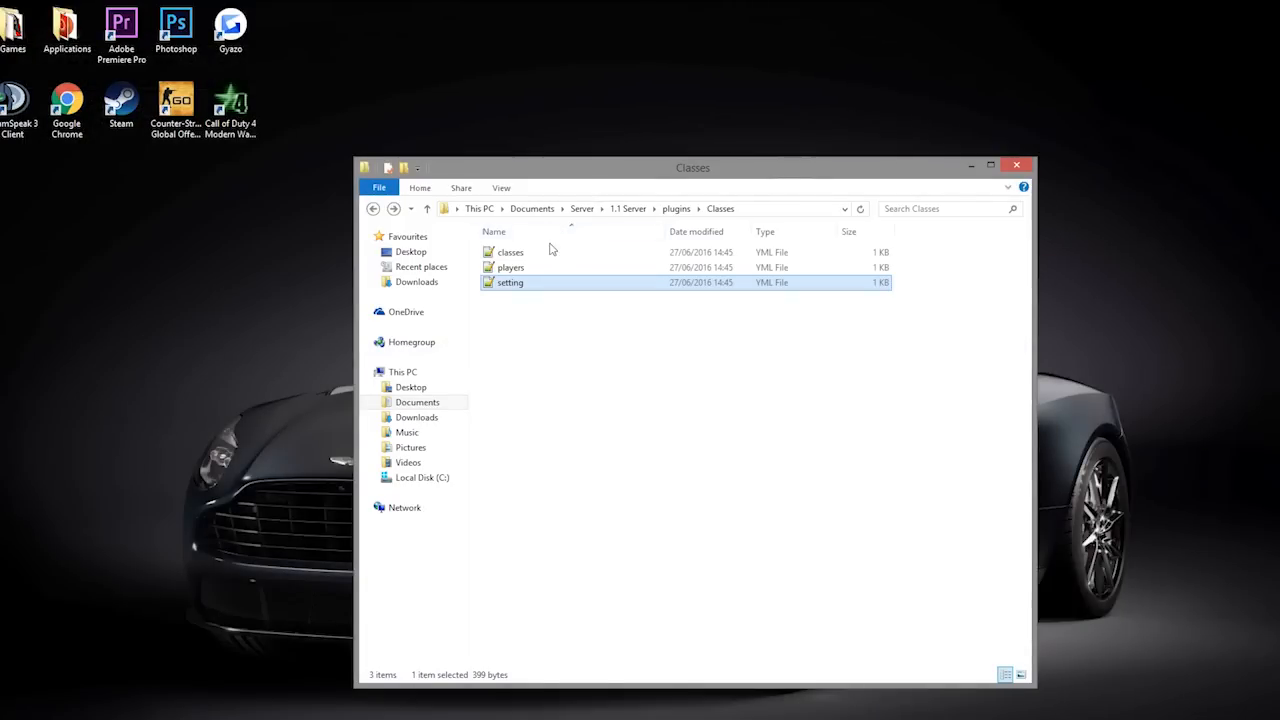
{"action": "double_click", "coordinate": [512, 252]}
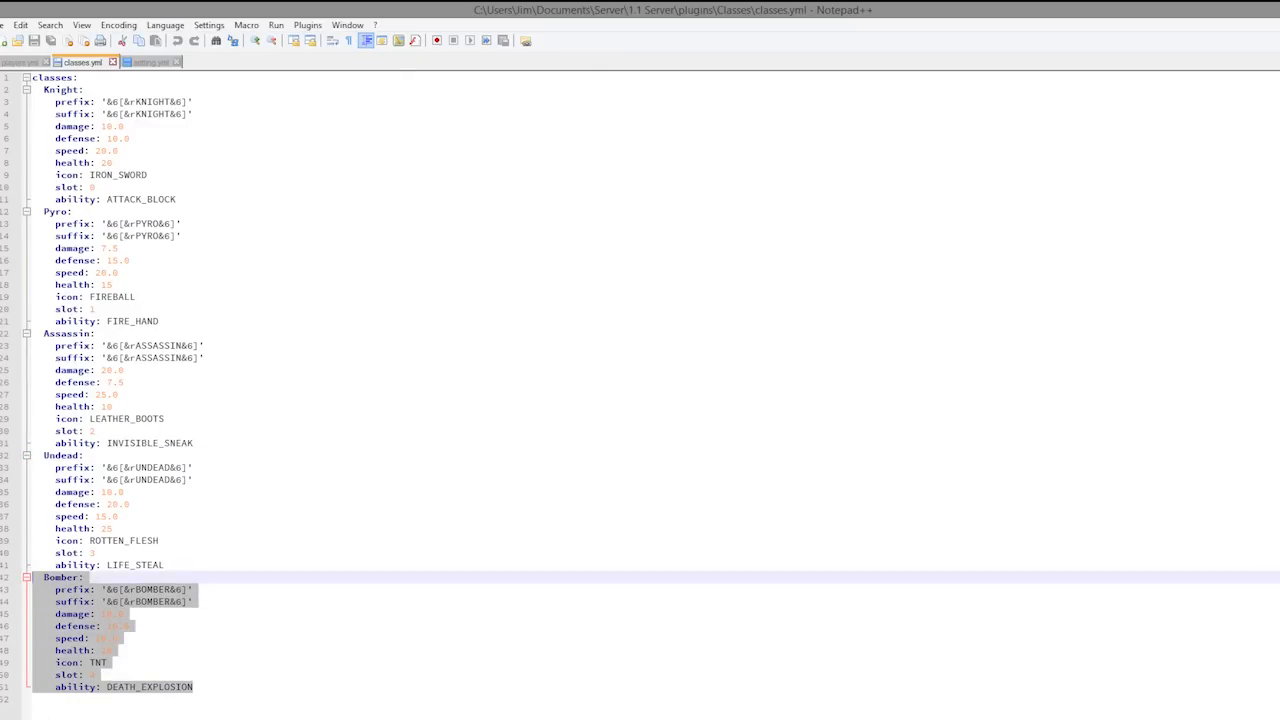
{"action": "mouse_move", "coordinate": [238, 683]}
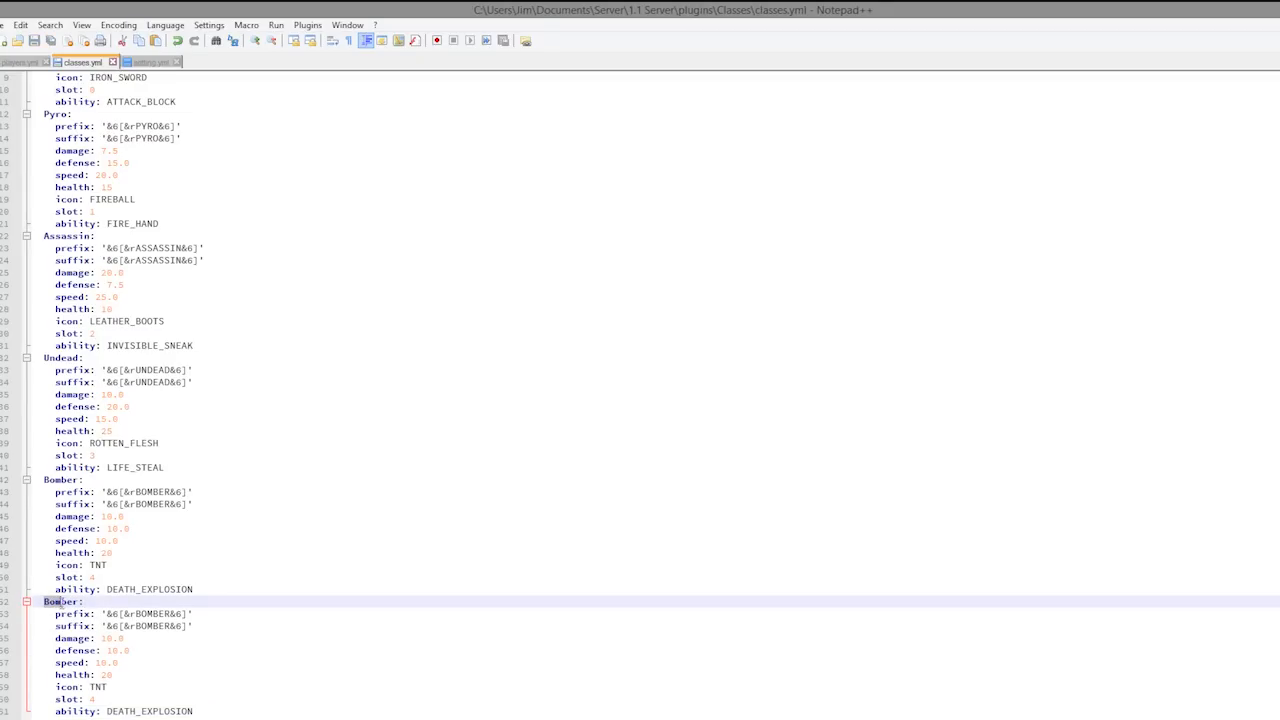
Rename the pasted Bomber copy's header and prefix to 'Duck'.
{"action": "type", "text": "Duck:"}
{"action": "left_click", "coordinate": [121, 613]}
{"action": "type", "text": "&aDuck"}
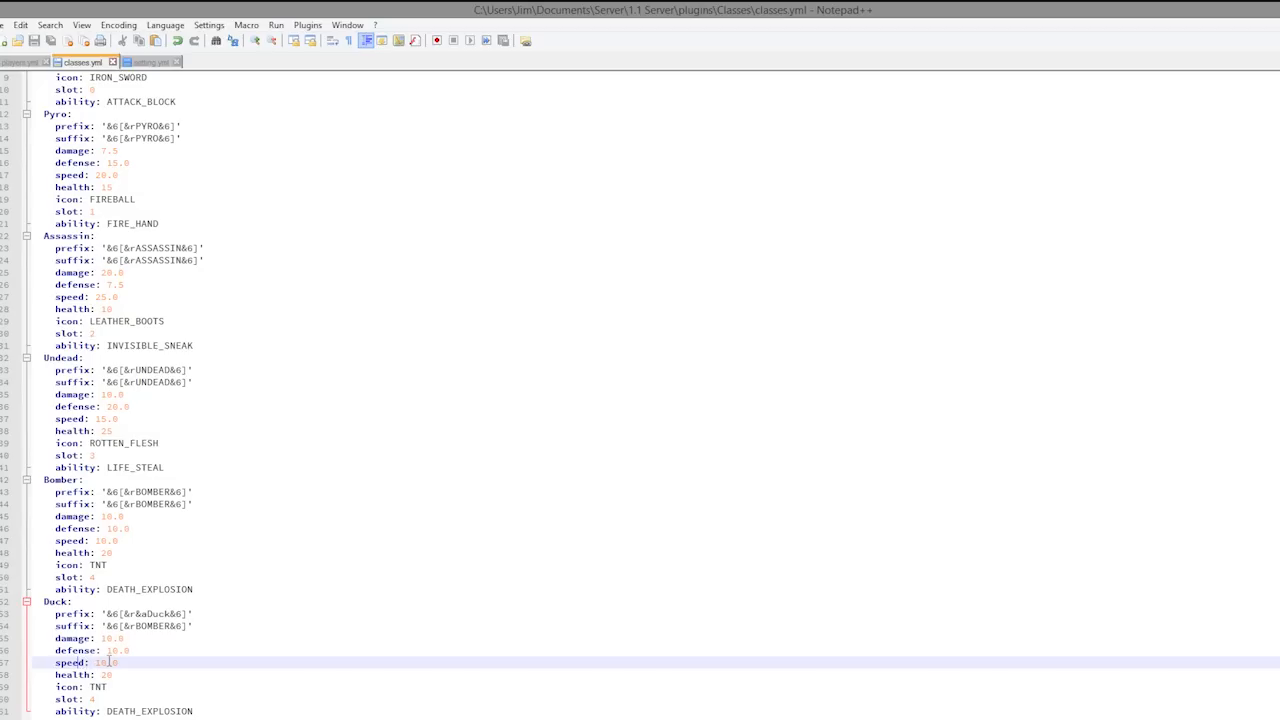
Change the Duck speed to 22.0 and icon to EMERALD, then select its next value.
{"action": "double_click", "coordinate": [105, 660]}
{"action": "type", "text": "22"}
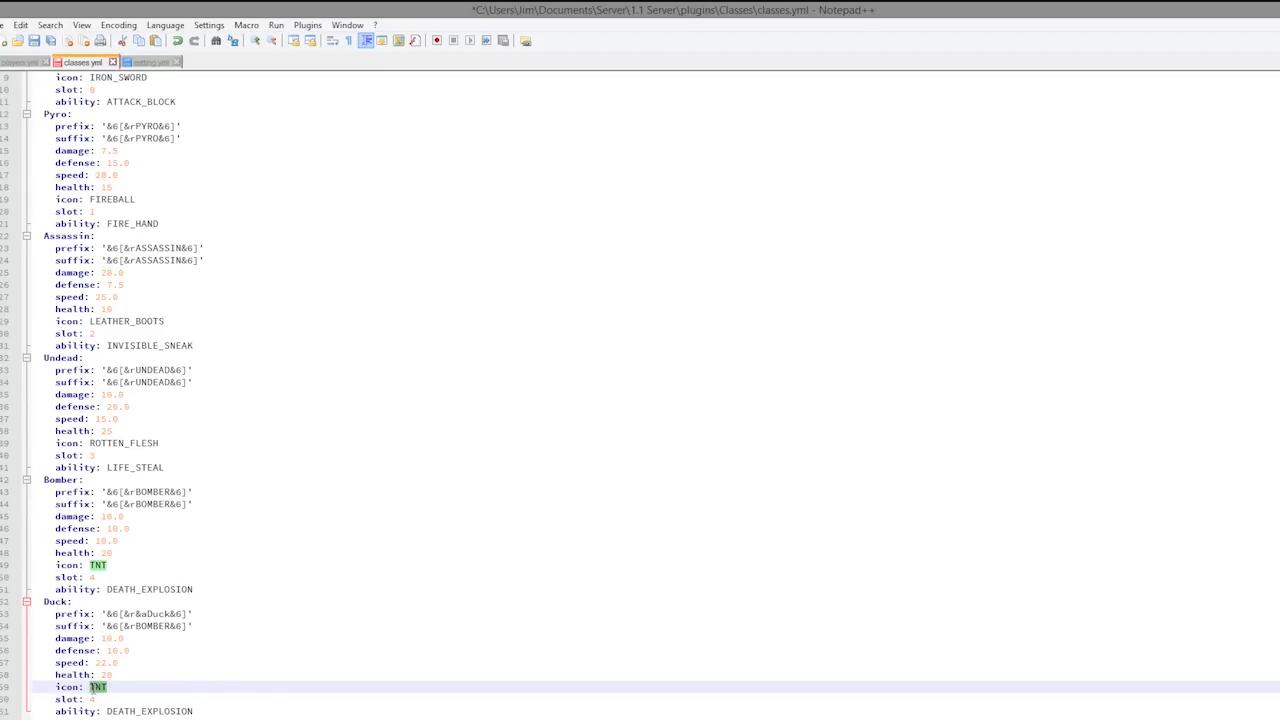
{"action": "mouse_move", "coordinate": [366, 500]}
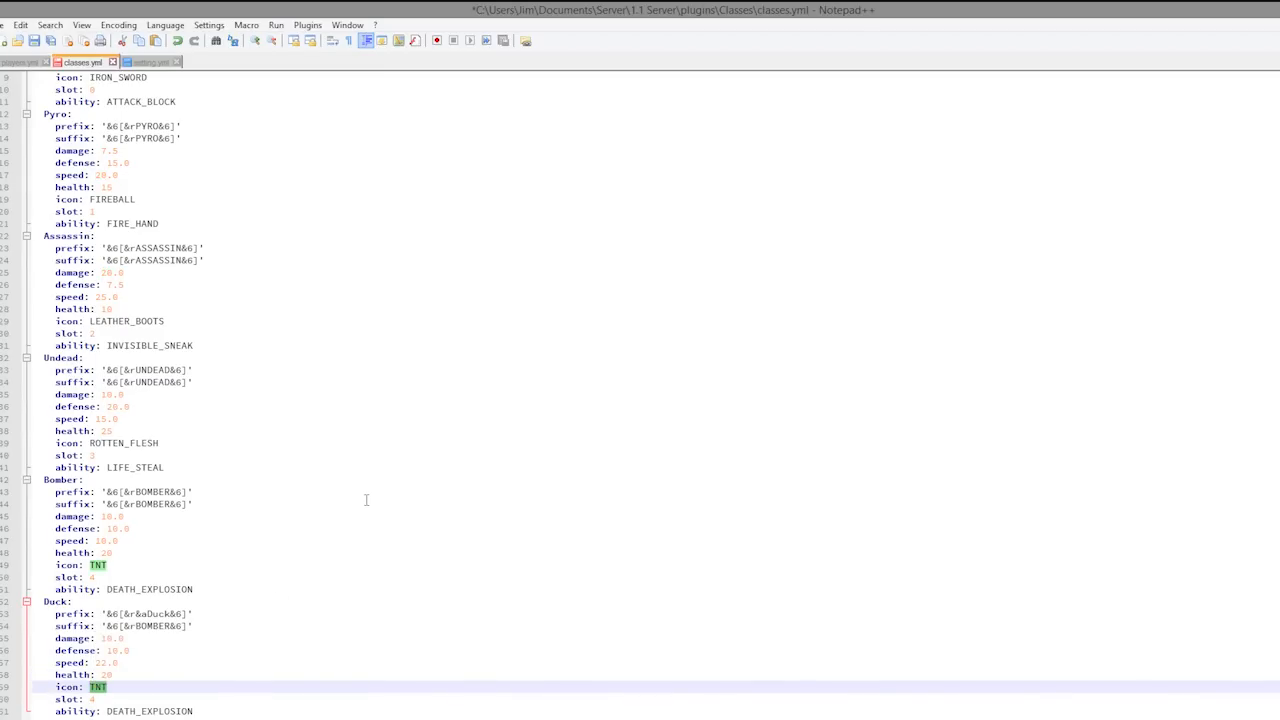
{"action": "type", "text": "EMERALD"}
{"action": "left_click", "coordinate": [77, 699]}
{"action": "type", "text": "5"}
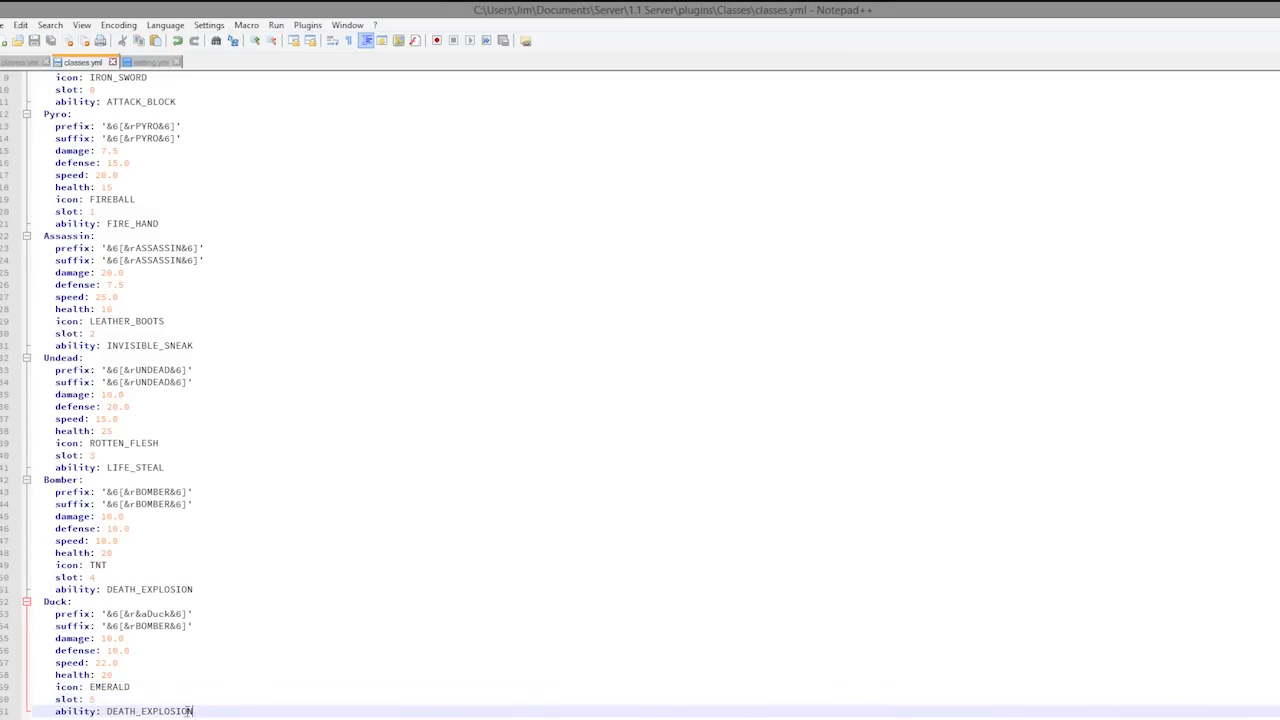
{"action": "double_click", "coordinate": [135, 711]}
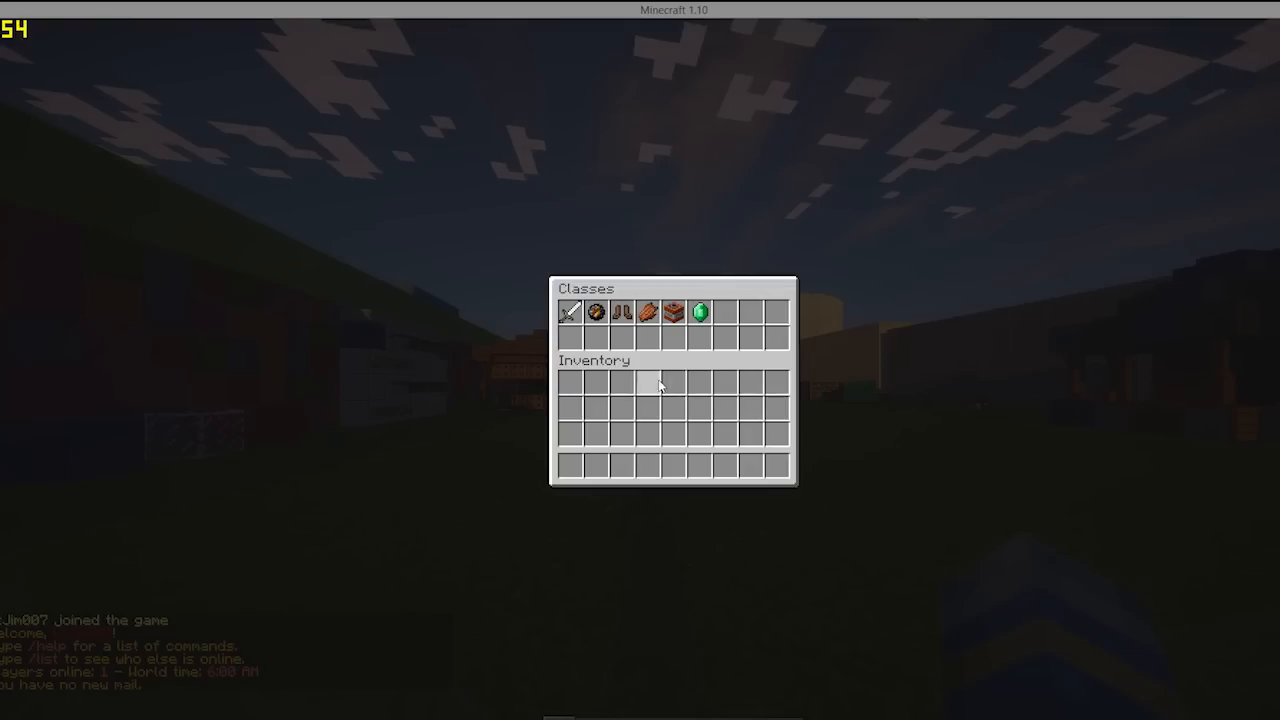
{"action": "mouse_move", "coordinate": [705, 312]}
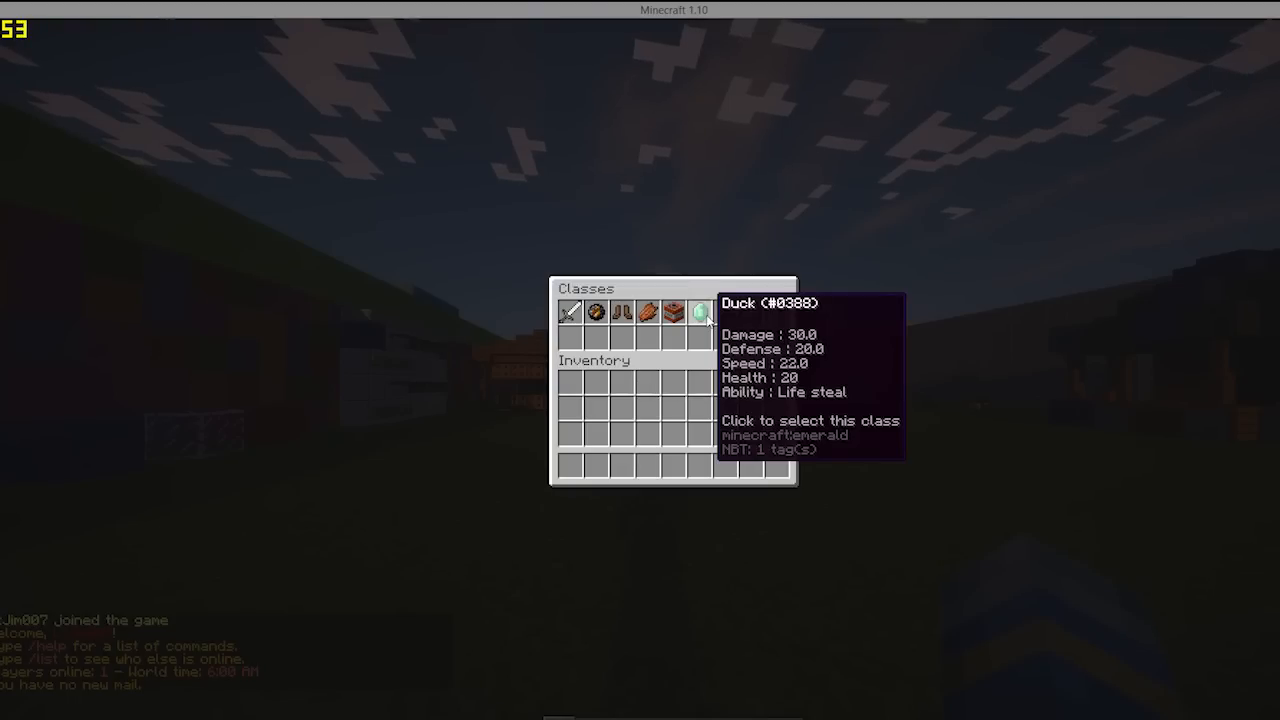
{"action": "mouse_move", "coordinate": [615, 314]}
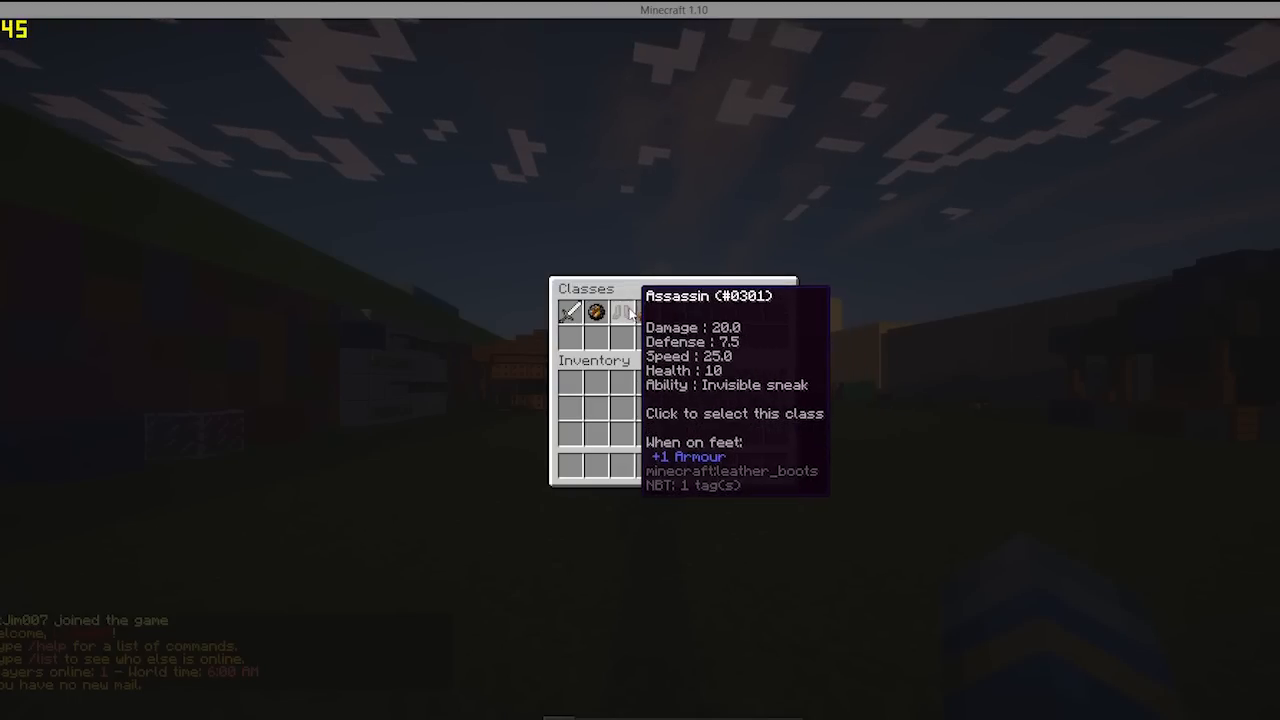
{"action": "mouse_move", "coordinate": [648, 312]}
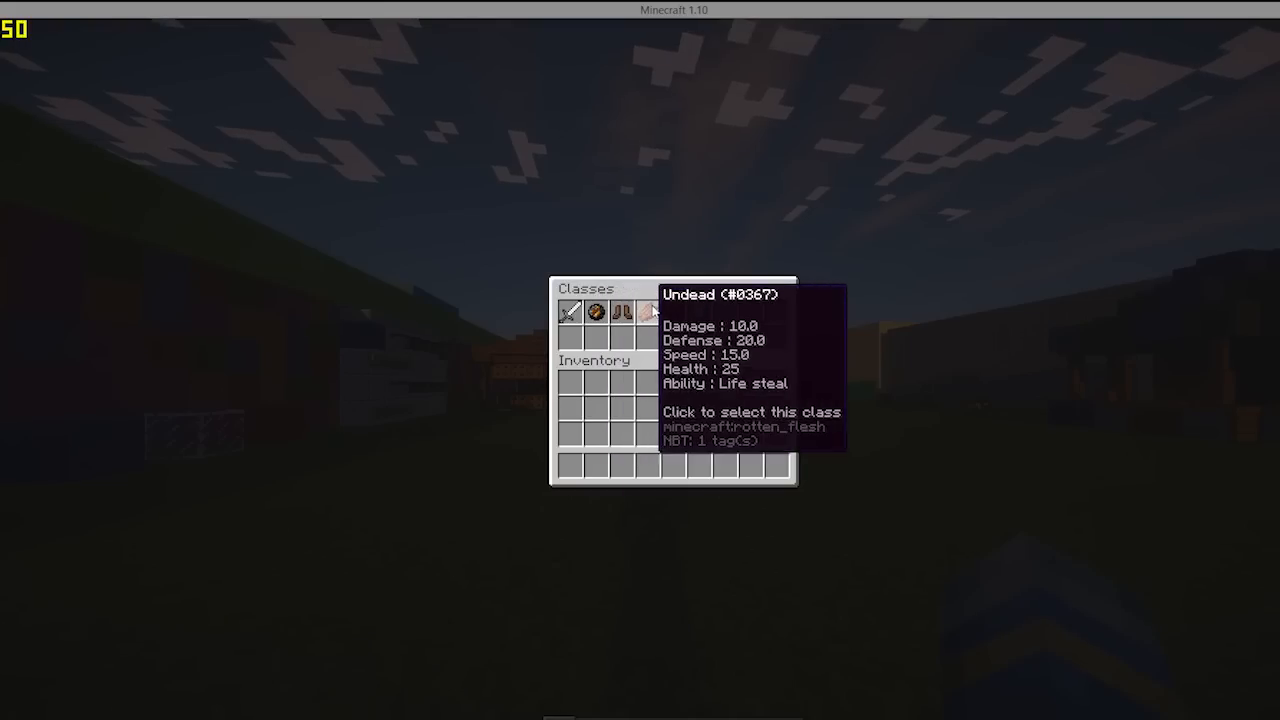
{"action": "mouse_move", "coordinate": [569, 311]}
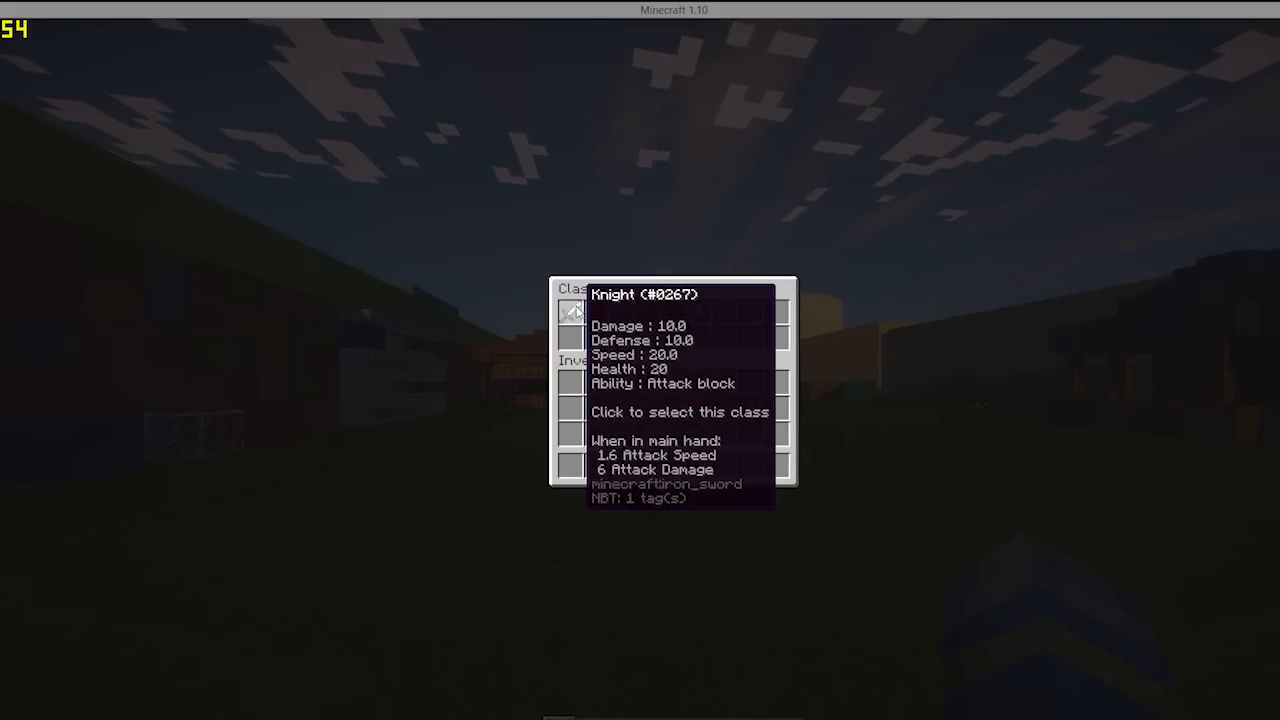
{"action": "mouse_move", "coordinate": [648, 313]}
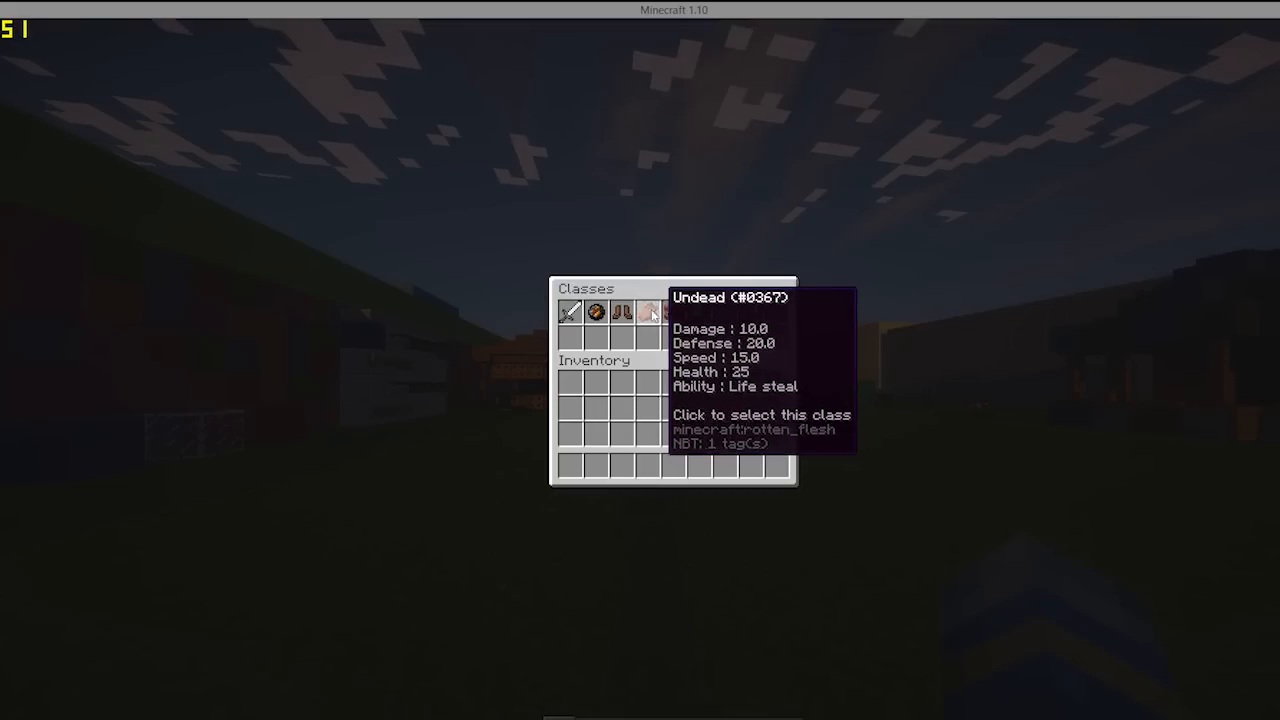
{"action": "mouse_move", "coordinate": [692, 312]}
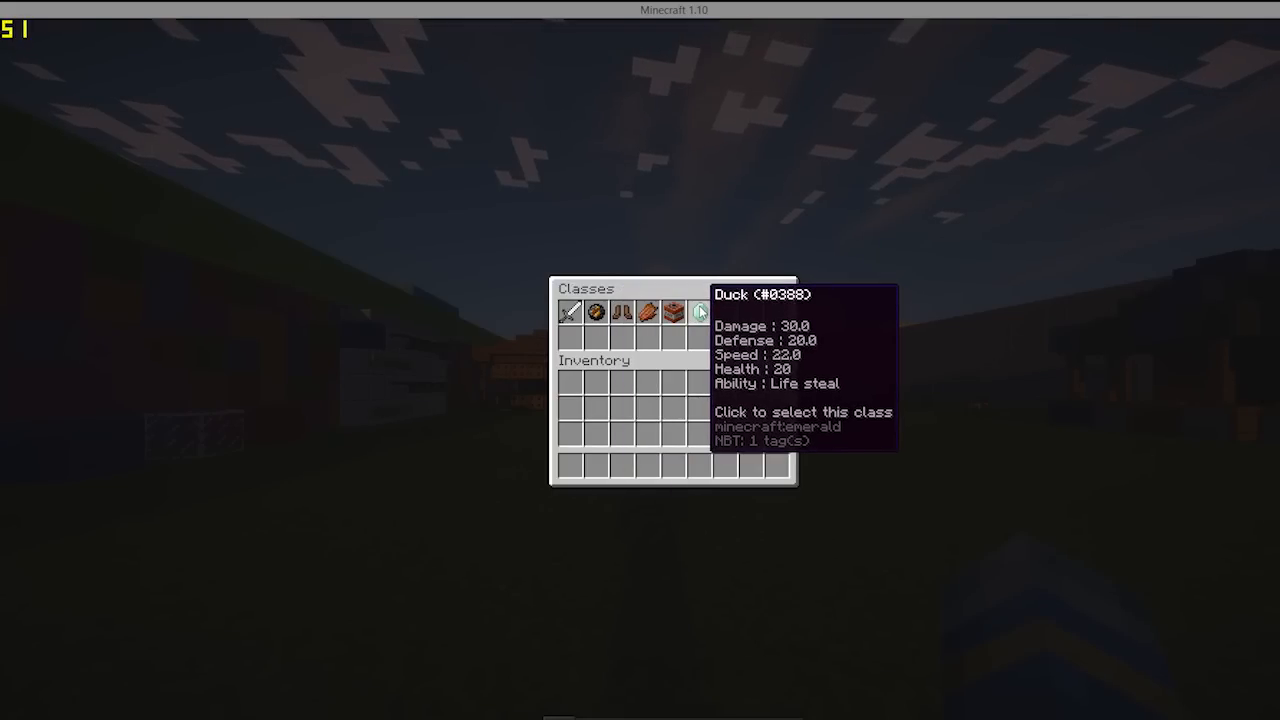
Pick the emerald Duck class from the class menu.
{"action": "left_click", "coordinate": [699, 312]}
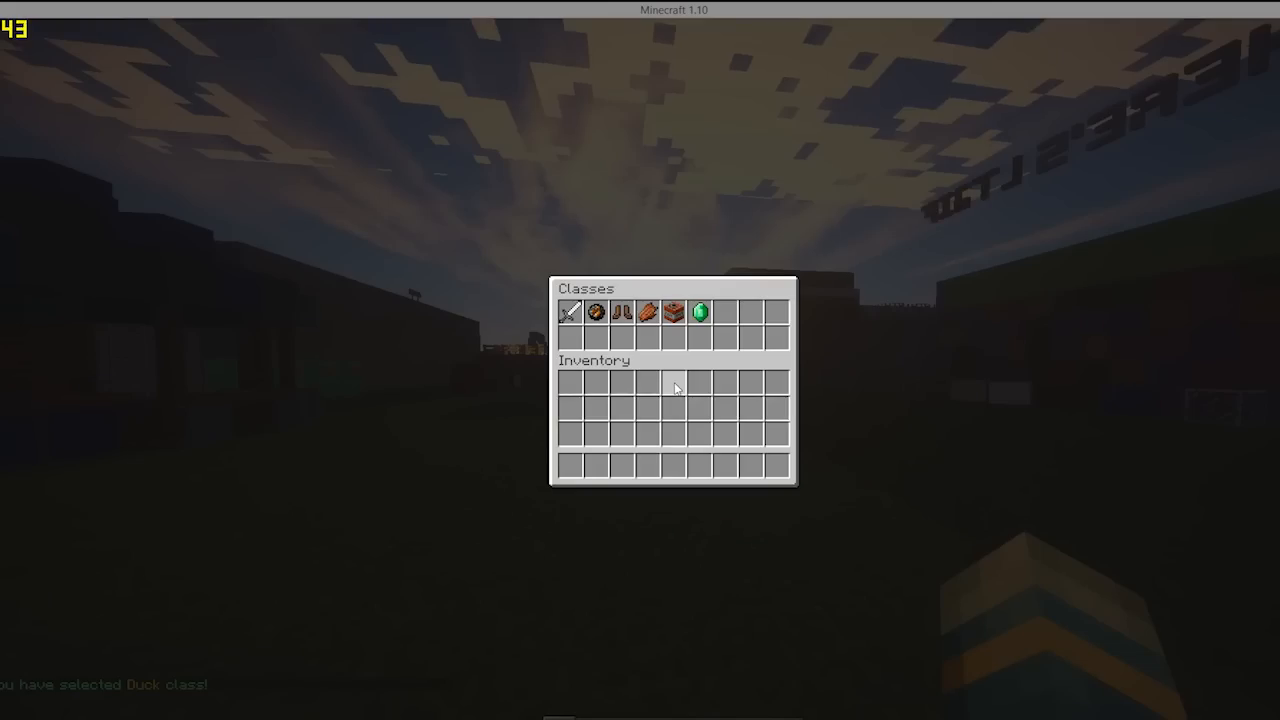
Close the class menu, then reopen it and choose the Knight class.
{"action": "key", "text": "Escape"}
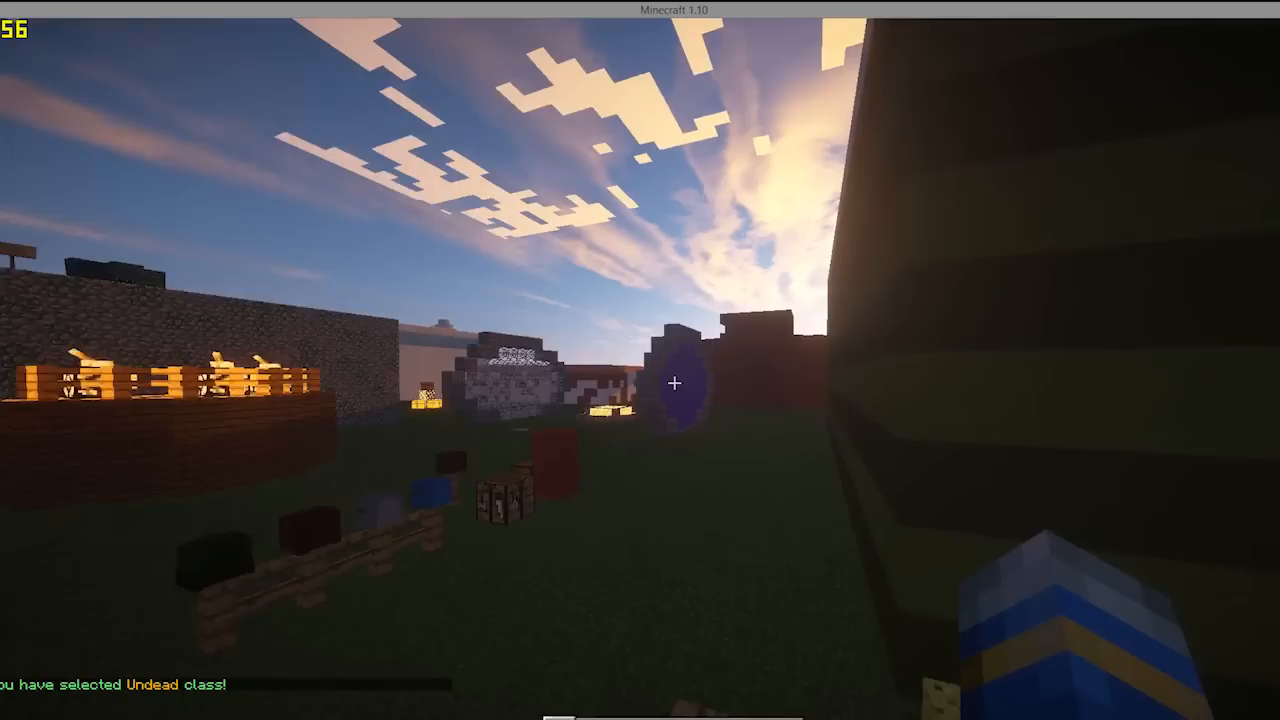
{"action": "mouse_move", "coordinate": [675, 380]}
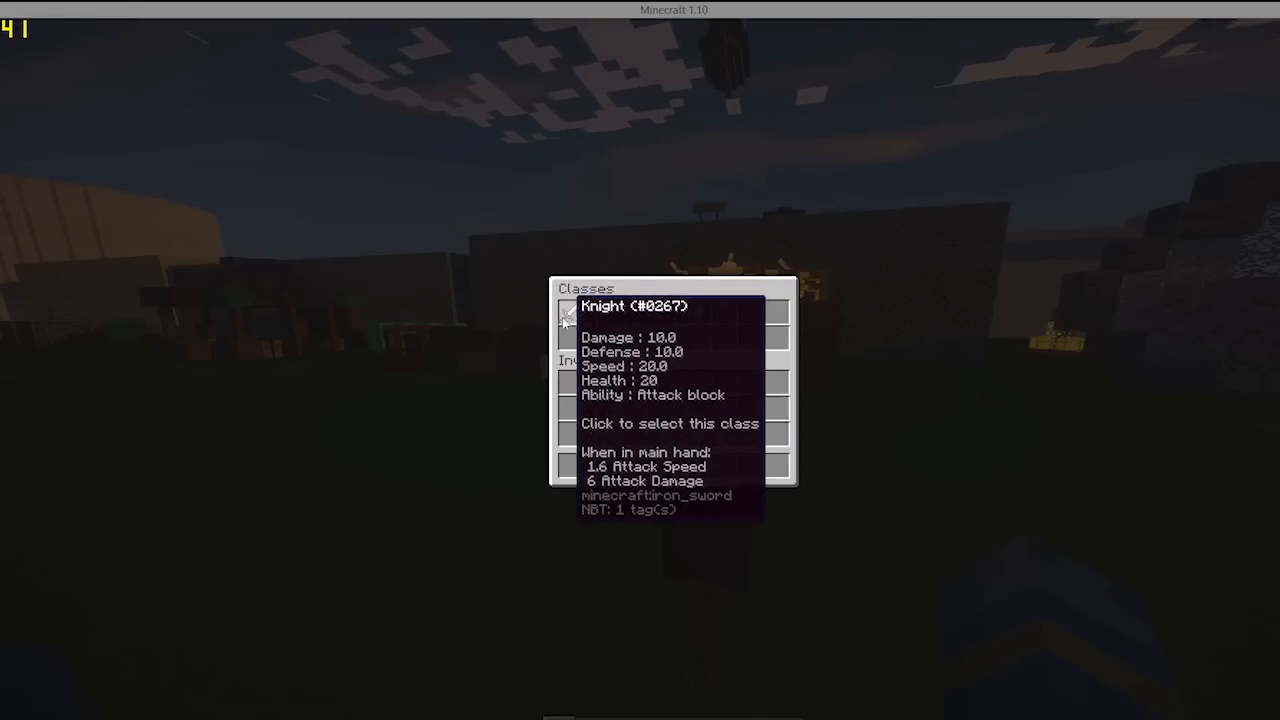
{"action": "left_click", "coordinate": [672, 424]}
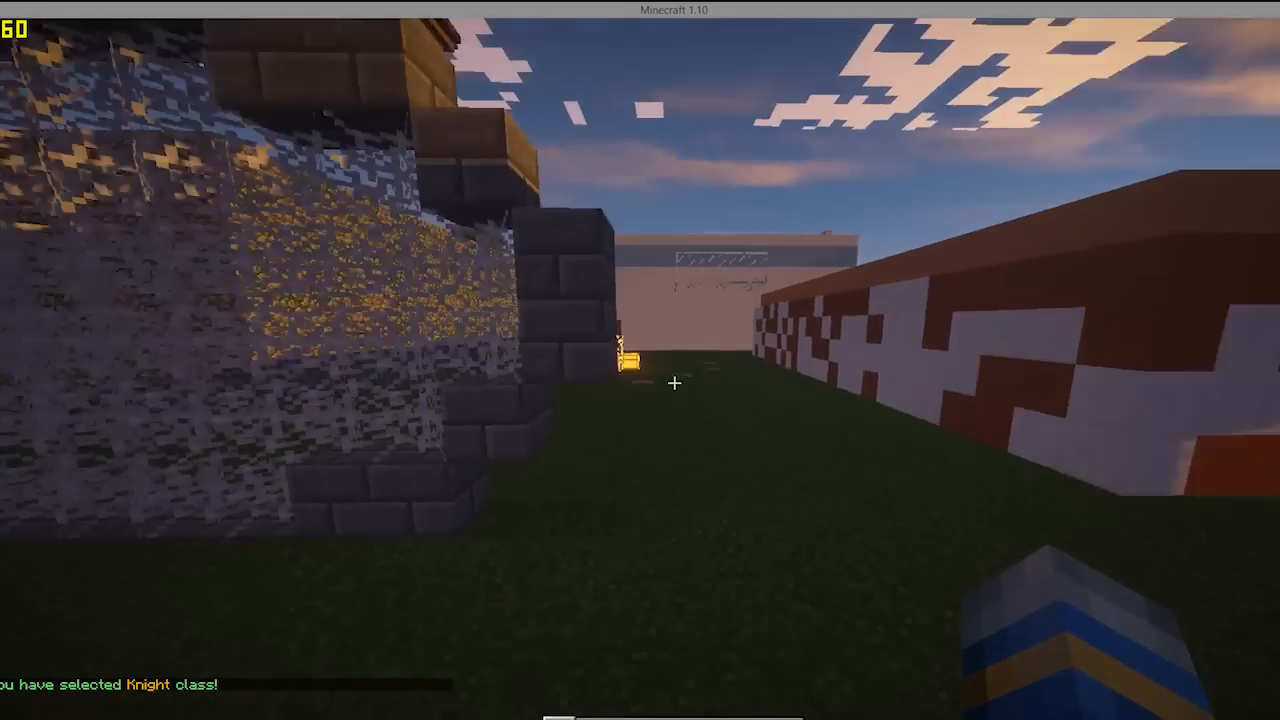
{"action": "mouse_move", "coordinate": [674, 382]}
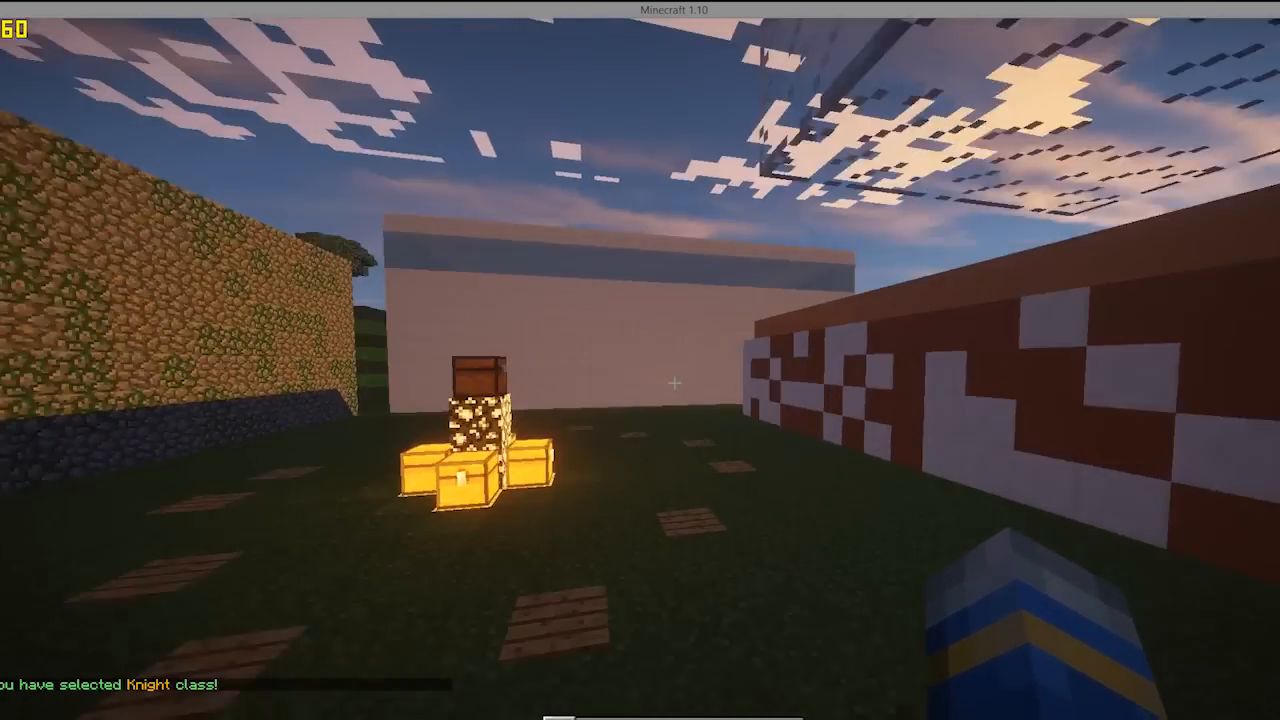